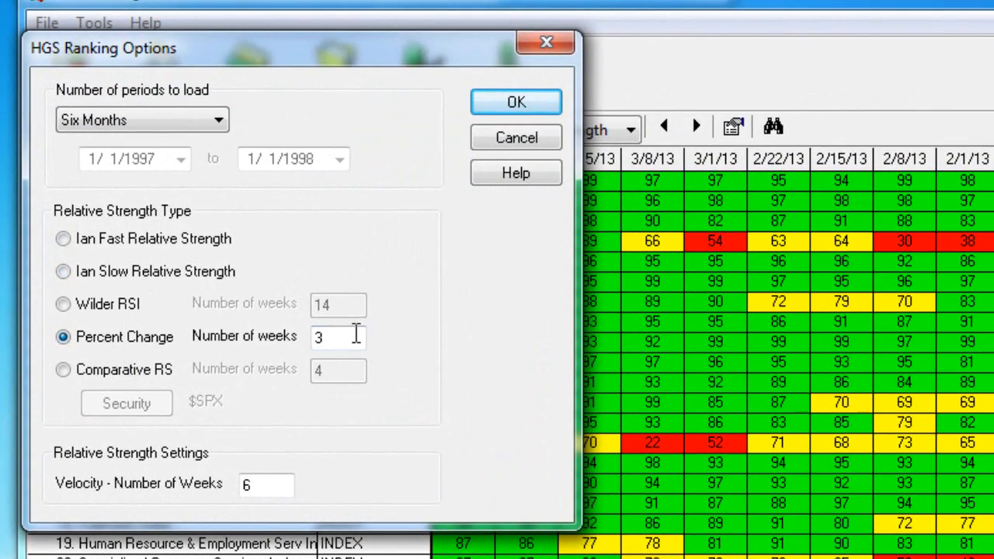
- Set HGS ranking to six months, 3-week percent change, with 6-week velocity
{"action": "left_click", "coordinate": [515, 102]}
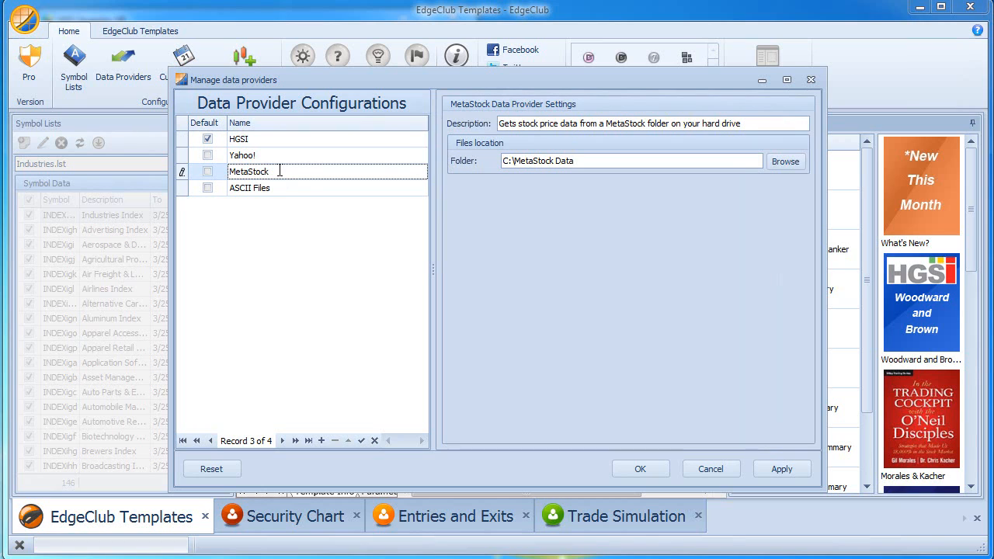
{"action": "mouse_move", "coordinate": [640, 468]}
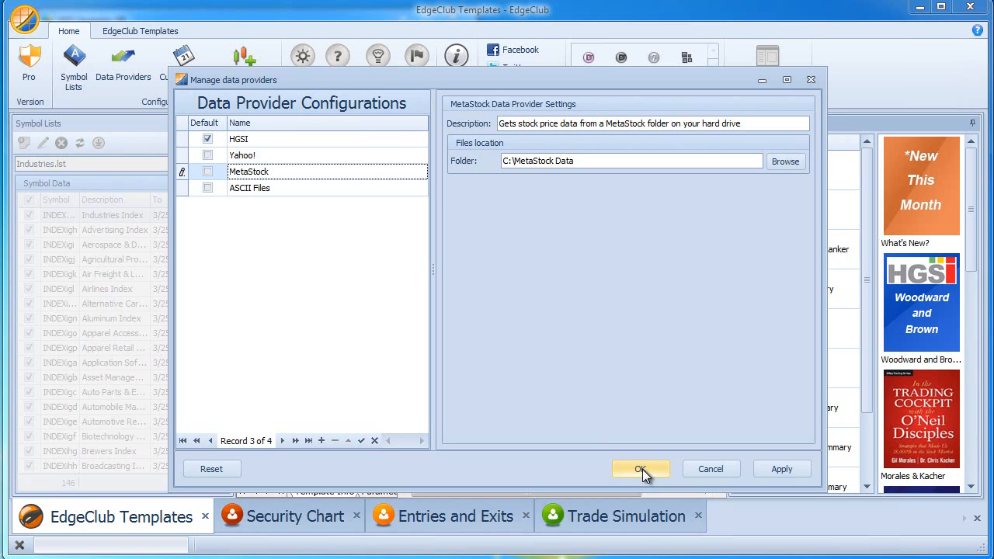
{"action": "left_click", "coordinate": [640, 469]}
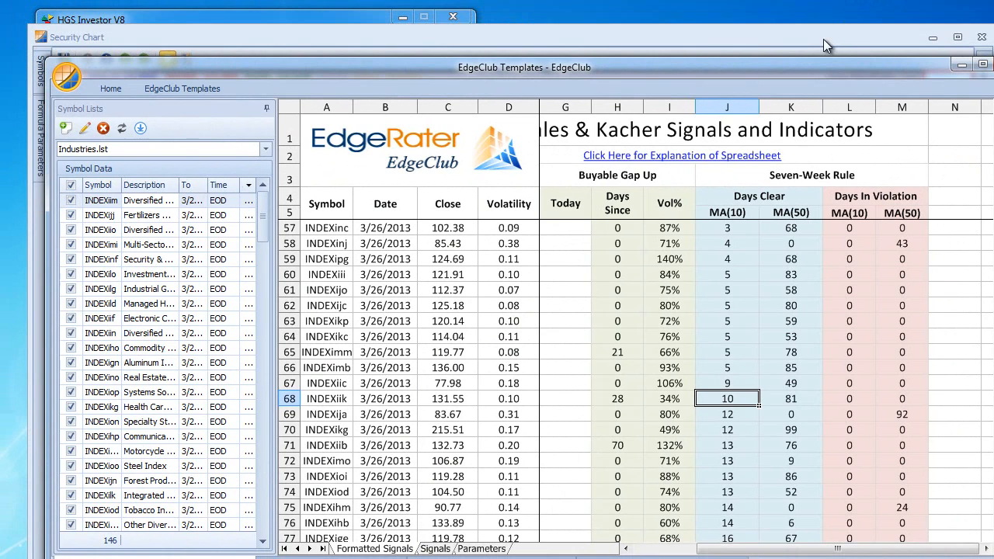
{"action": "mouse_move", "coordinate": [793, 78]}
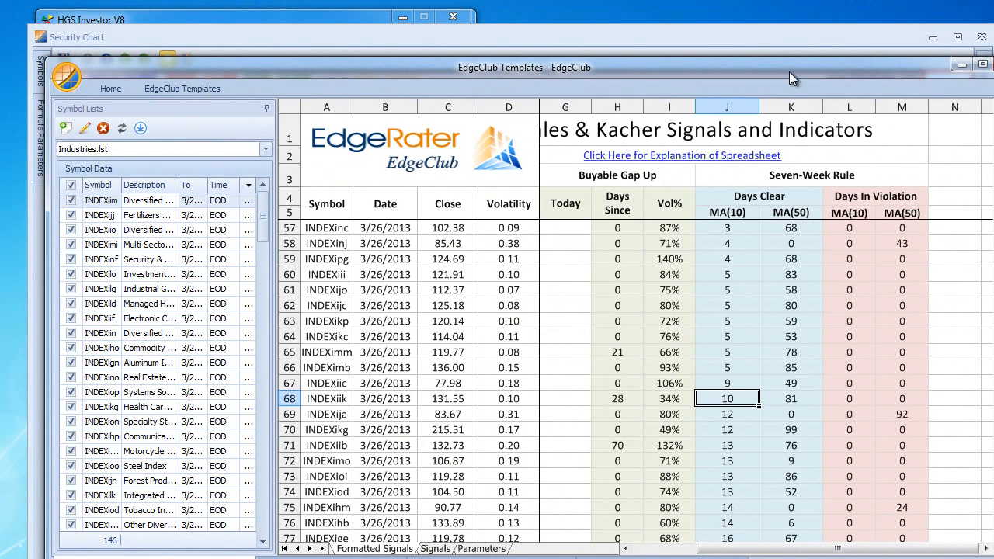